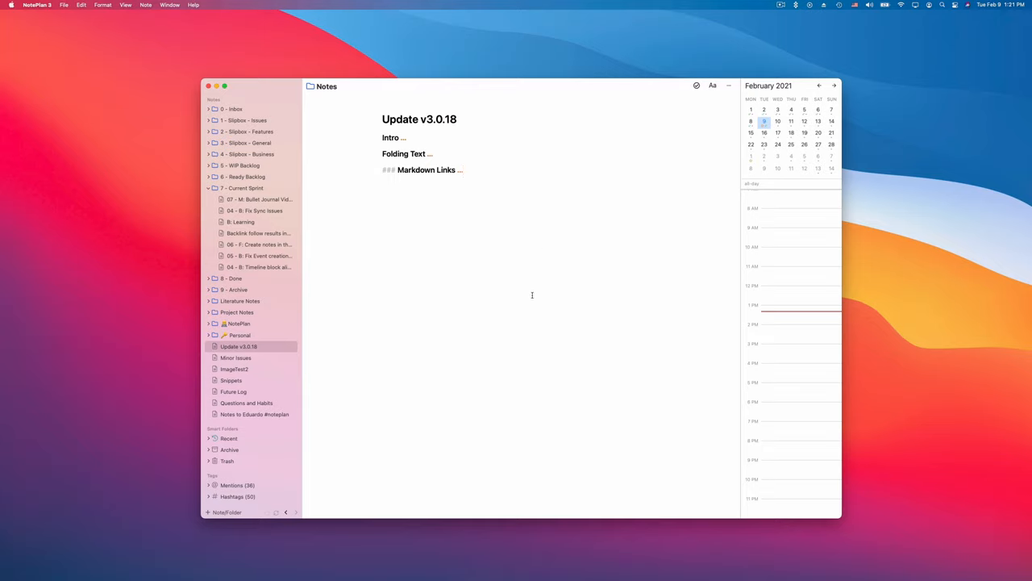
{"action": "mouse_move", "coordinate": [529, 219]}
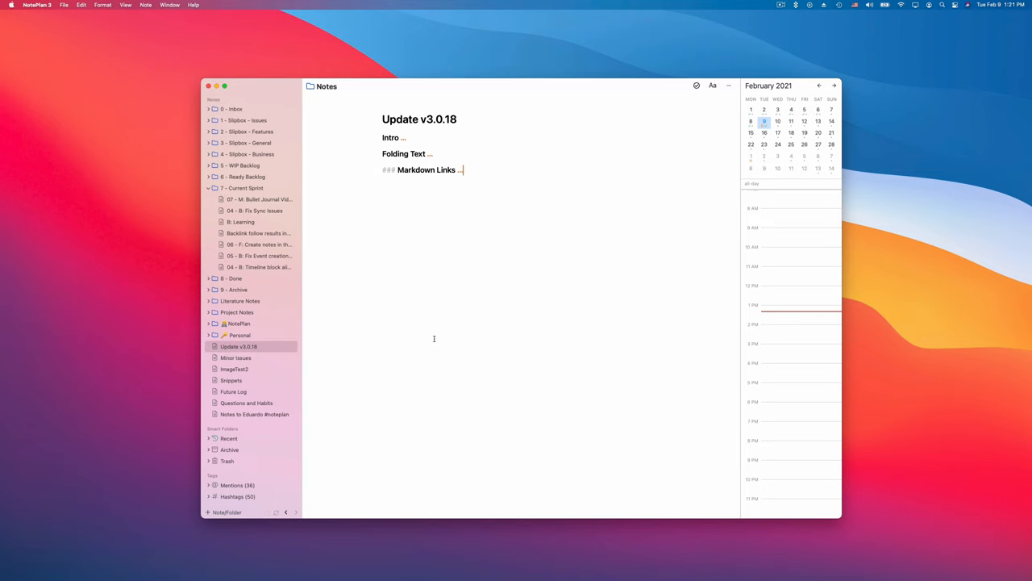
Step: Open '07 - M: Bullet Journal Video' from Current Sprint and scroll through Recording Tips and Script intro
{"action": "left_click", "coordinate": [257, 200]}
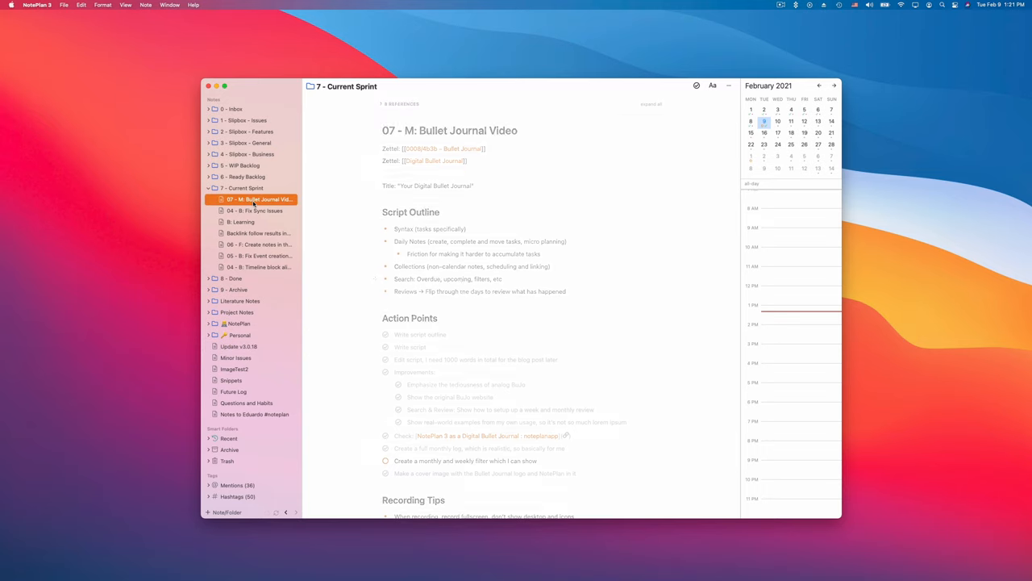
{"action": "scroll", "scroll_direction": "down", "scroll_amount": 3}
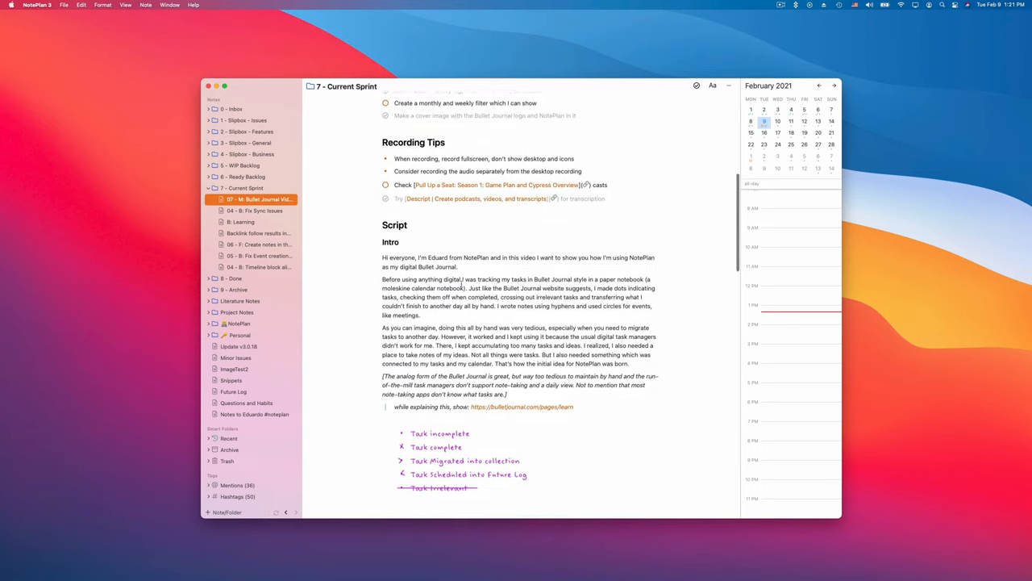
{"action": "scroll", "scroll_direction": "up", "scroll_amount": 3}
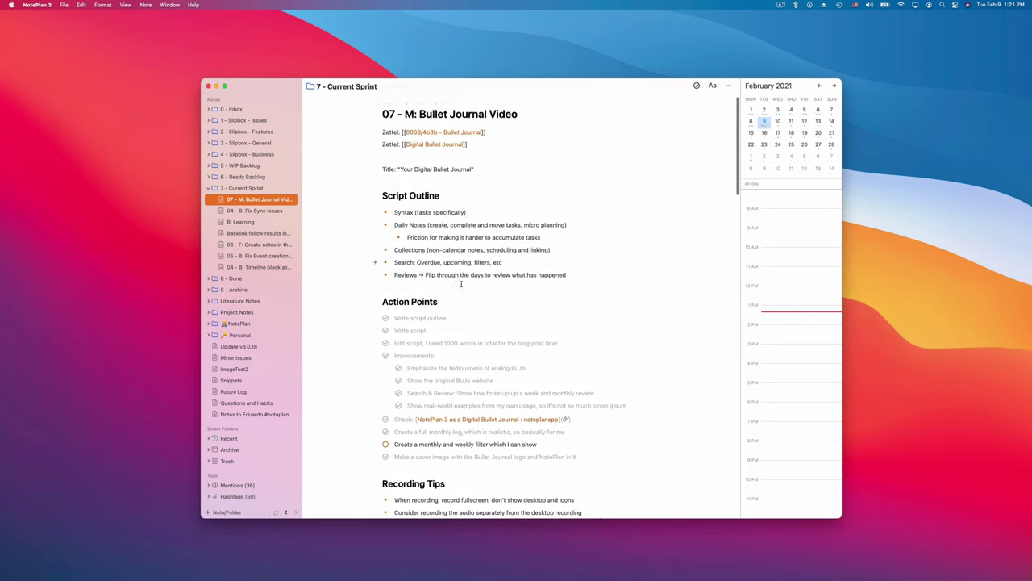
{"action": "scroll", "scroll_direction": "down", "scroll_amount": 3}
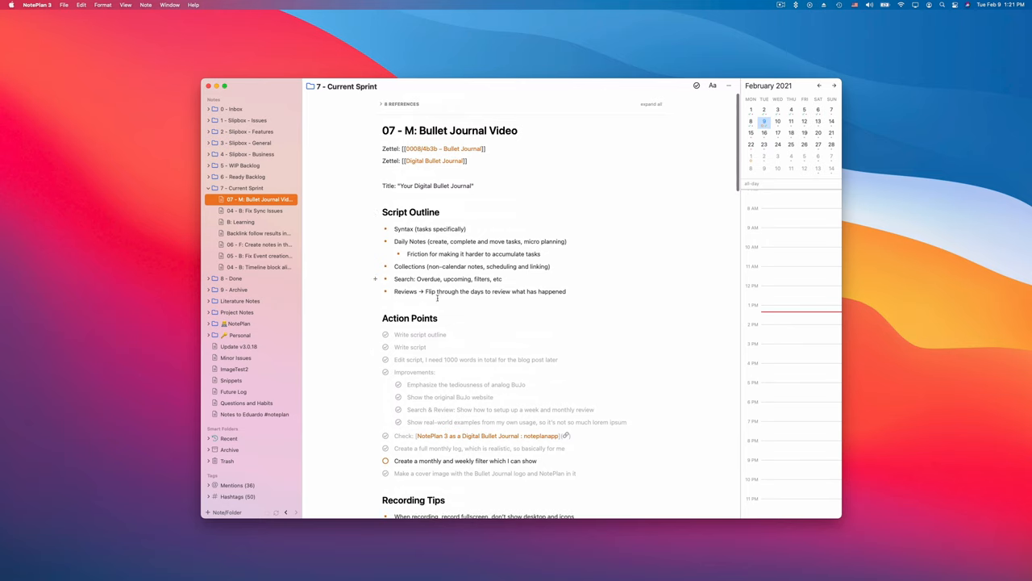
{"action": "scroll", "scroll_direction": "down", "scroll_amount": 3}
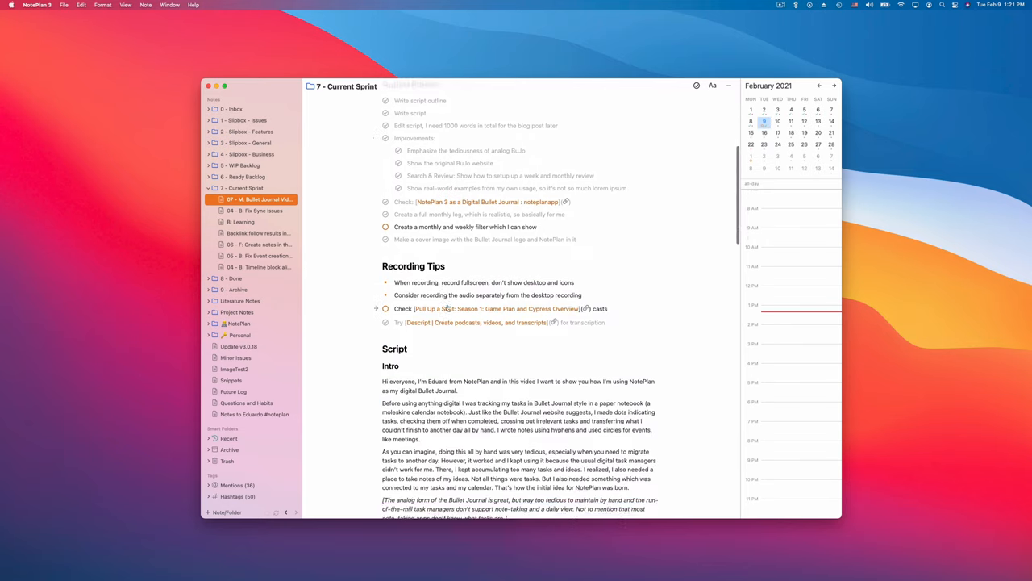
{"action": "scroll", "scroll_direction": "down", "scroll_amount": 3}
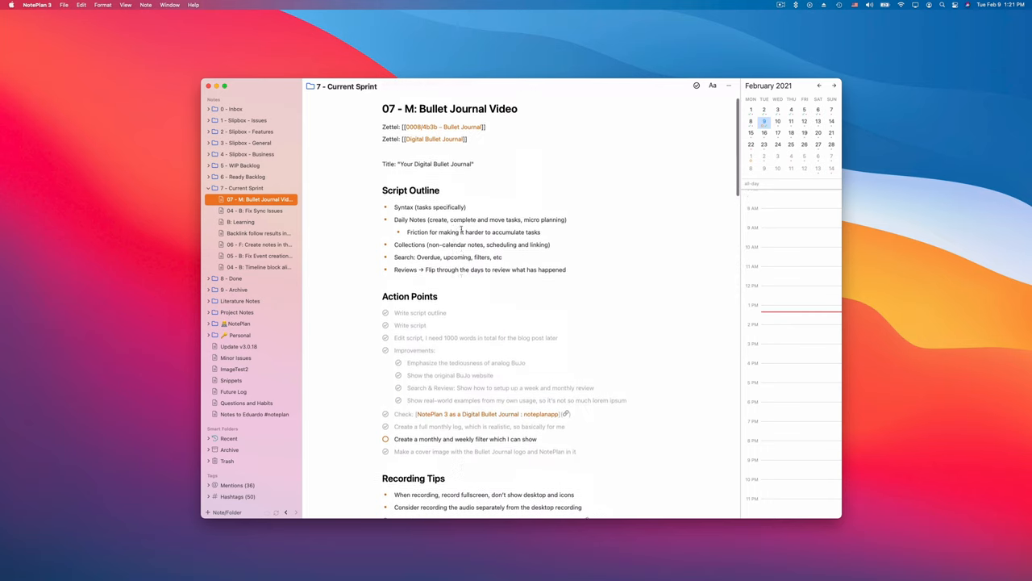
{"action": "scroll", "scroll_direction": "down", "scroll_amount": 3}
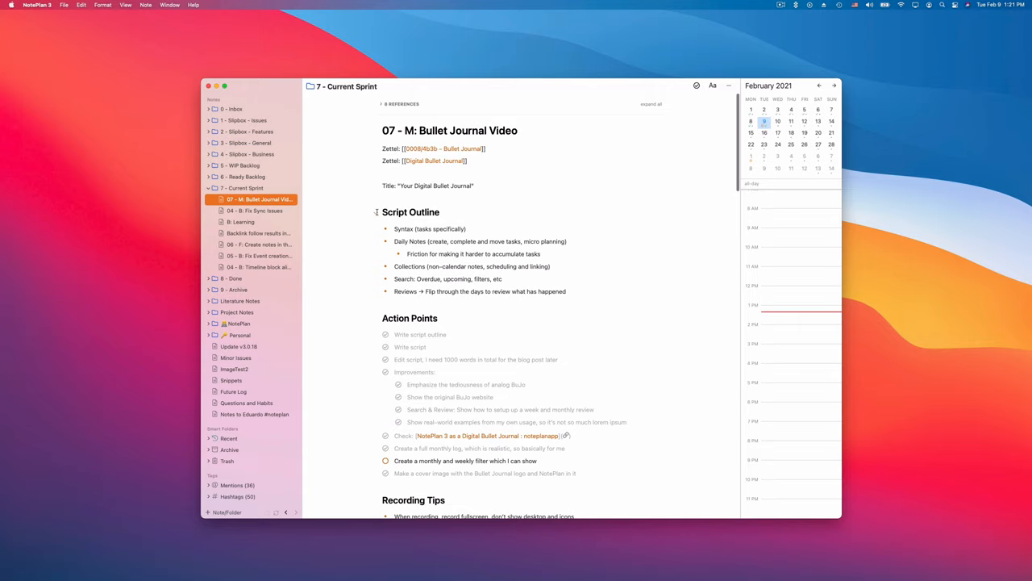
Step: Fold the Script Outline and Action Points sections so only their headings show
{"action": "left_click", "coordinate": [374, 211]}
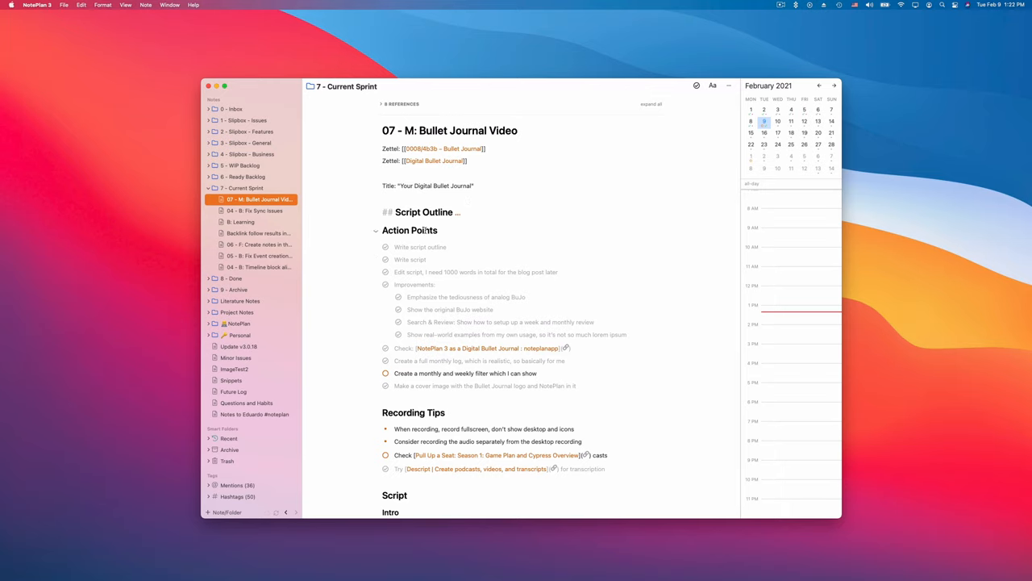
{"action": "left_click", "coordinate": [376, 229]}
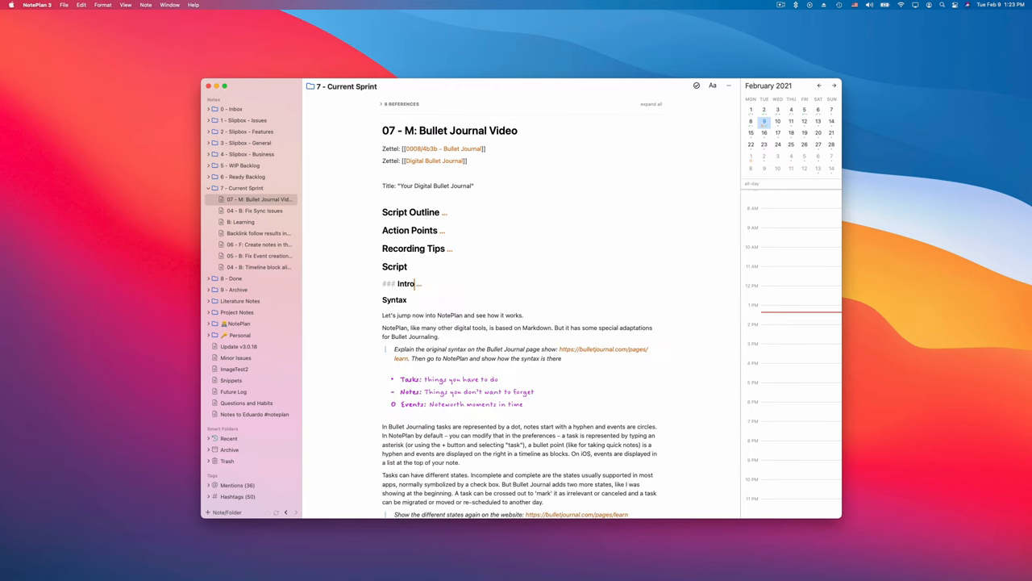
Step: Fold the Syntax section under Script, leaving Daily Notes expanded below
{"action": "left_click", "coordinate": [410, 298]}
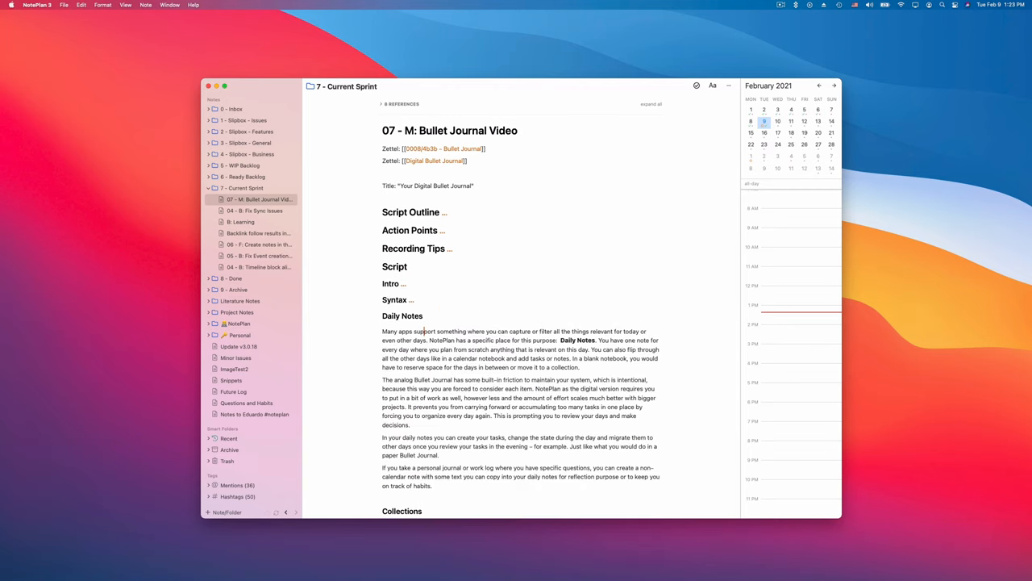
{"action": "scroll", "scroll_direction": "down", "scroll_amount": 3}
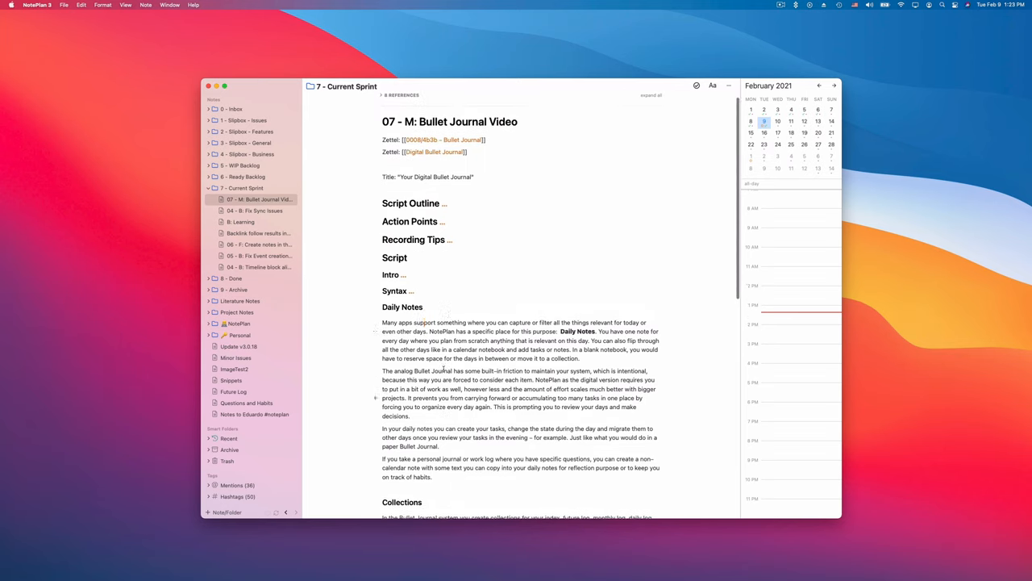
{"action": "scroll", "scroll_direction": "down", "scroll_amount": 3}
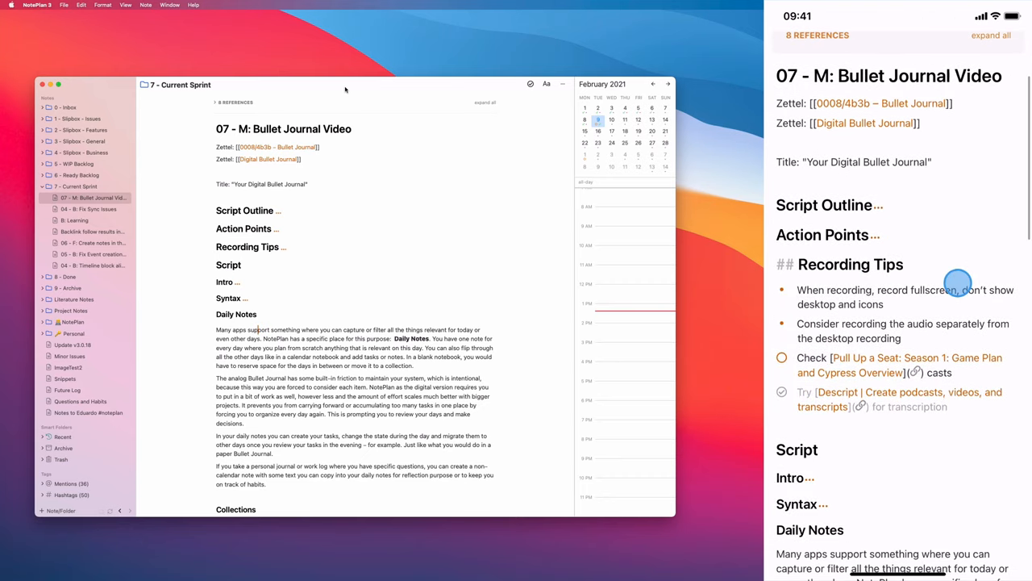
Step: Scroll the iPhone note down past Daily Notes and Collections to the new heading area
{"action": "scroll", "scroll_direction": "down", "scroll_amount": 3}
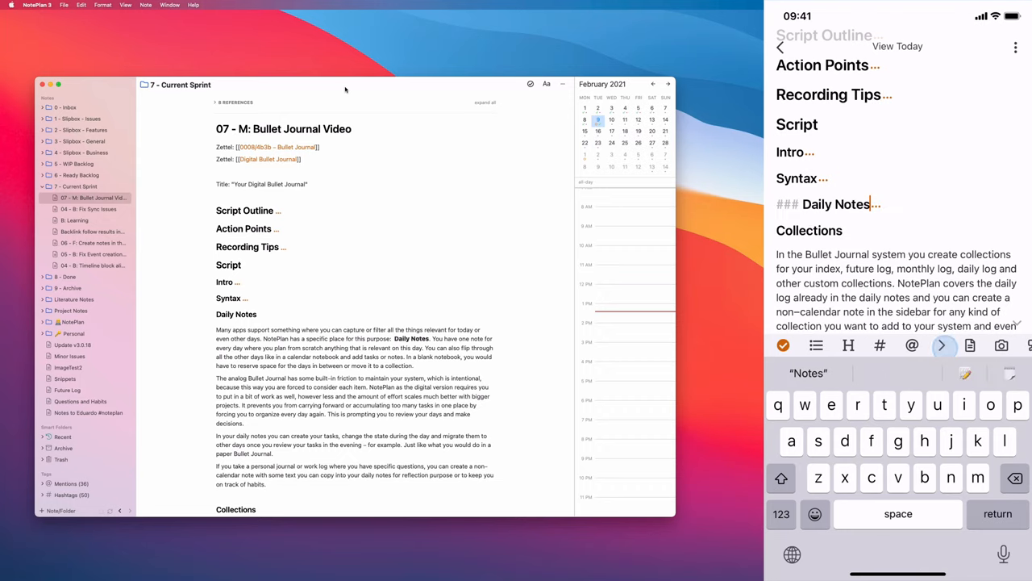
{"action": "scroll", "scroll_direction": "down", "scroll_amount": 3}
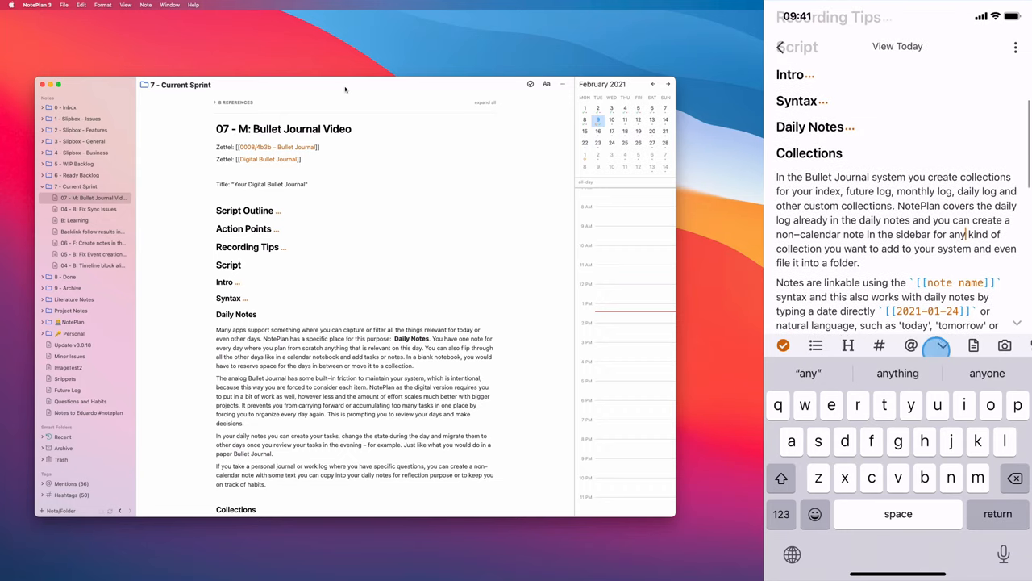
{"action": "scroll", "scroll_direction": "down", "scroll_amount": 3}
{"action": "type", "text": "##"}
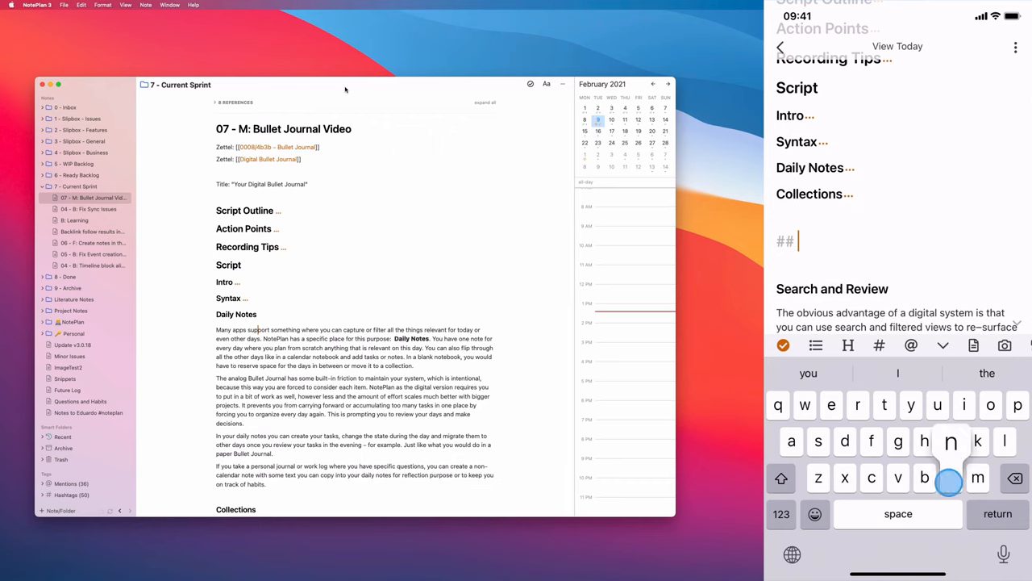
Step: Enter 'new heading' on the phone, fold and unfold Collections, and scroll back up
{"action": "type", "text": "new heading"}
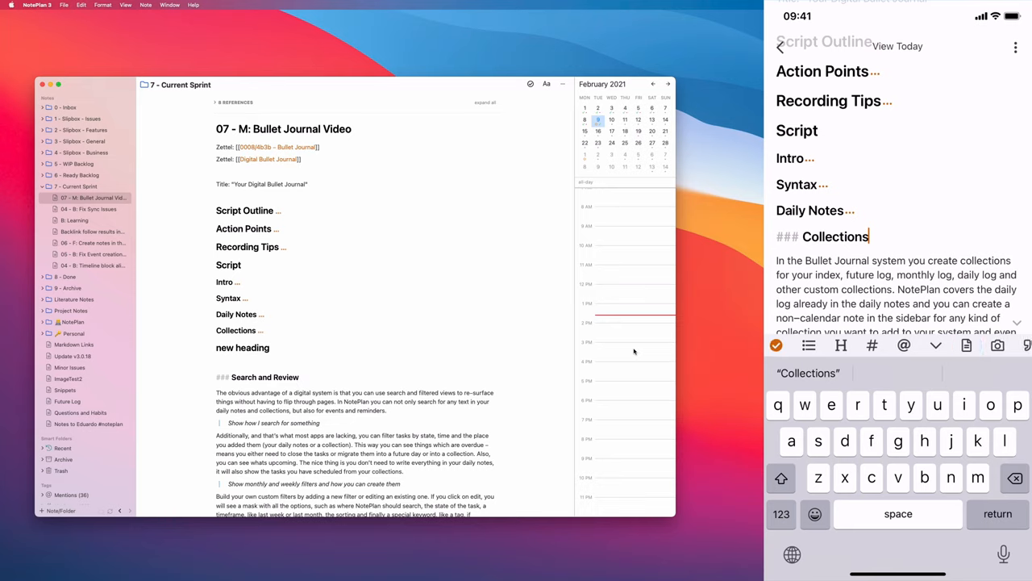
{"action": "left_click", "coordinate": [936, 345]}
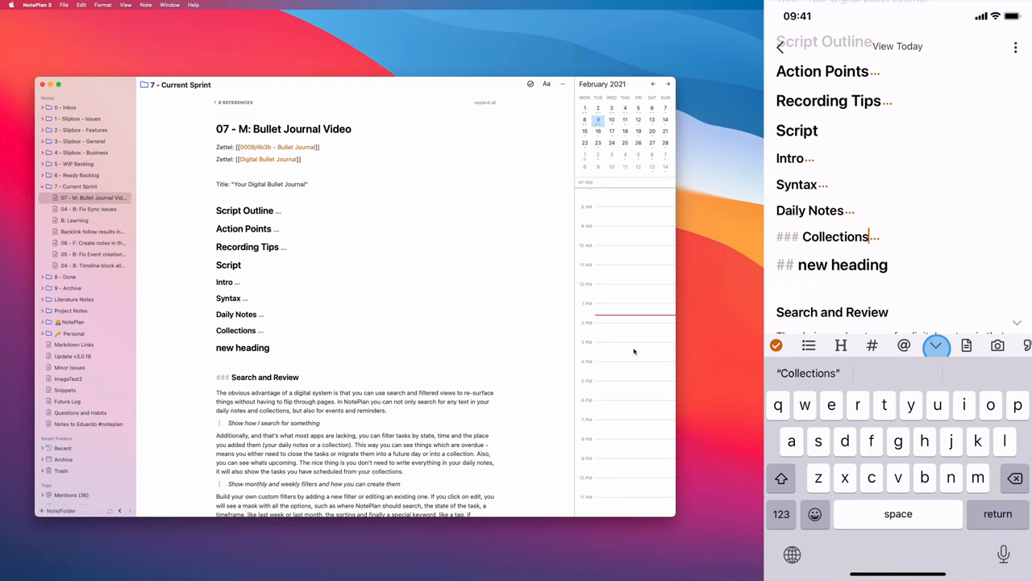
{"action": "left_click", "coordinate": [936, 345]}
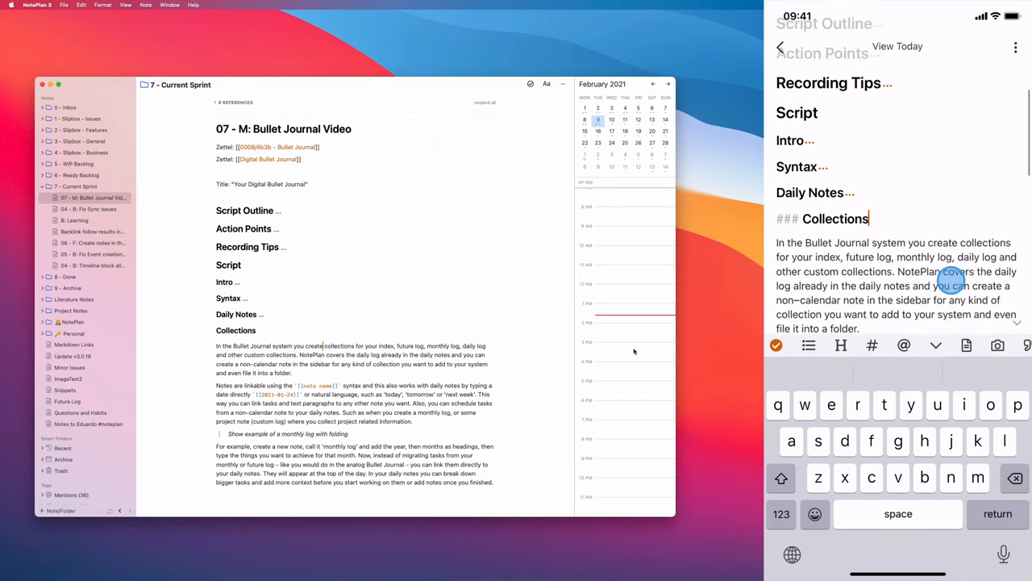
{"action": "scroll", "scroll_direction": "up", "scroll_amount": 3}
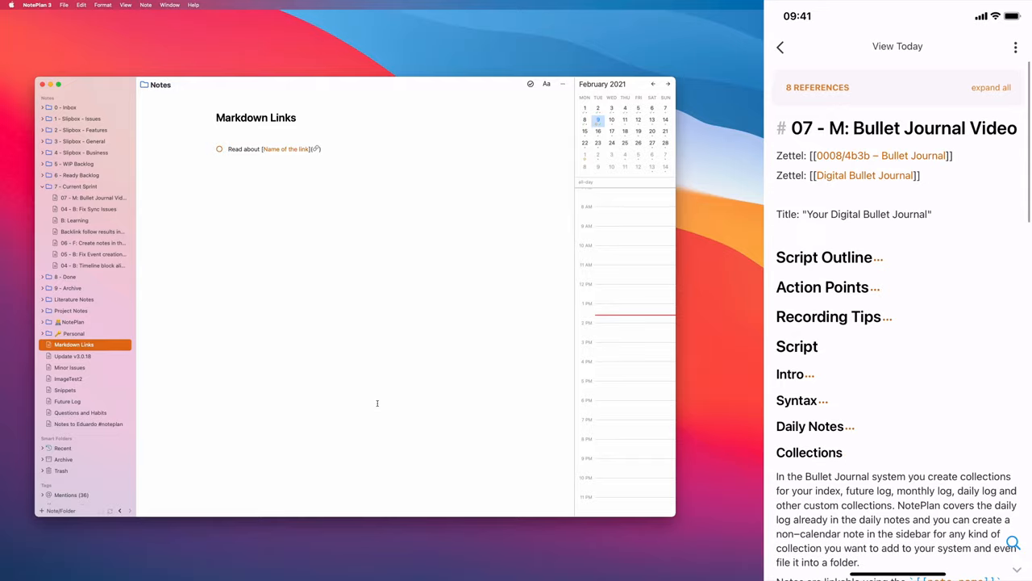
{"action": "left_click", "coordinate": [74, 345]}
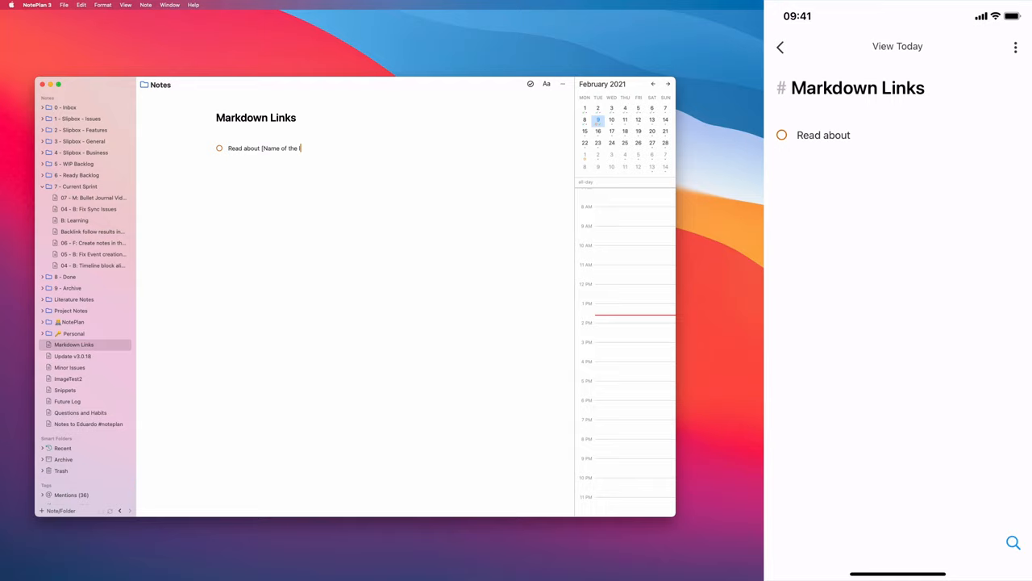
{"action": "type", "text": "ink]"}
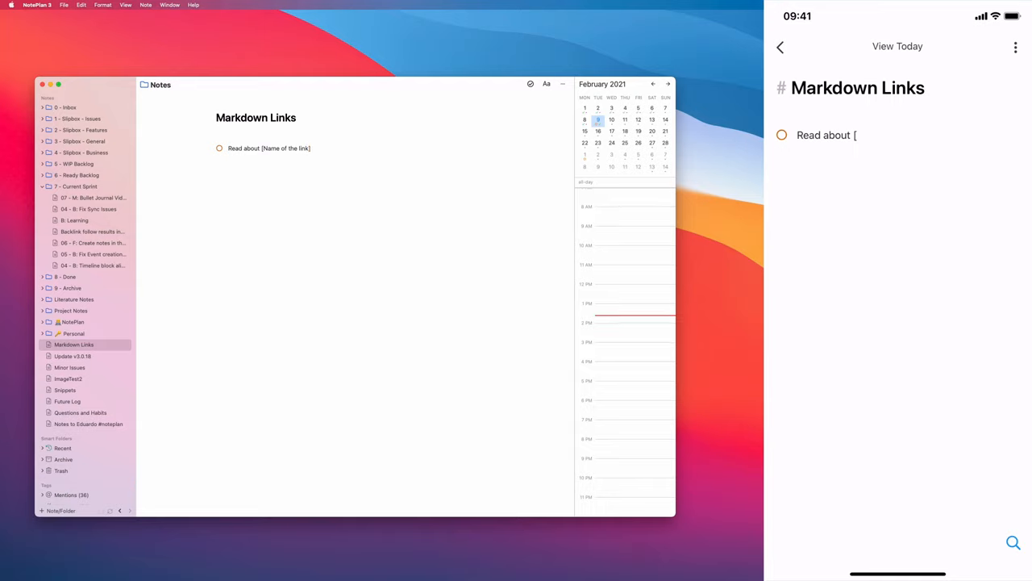
{"action": "type", "text": "]"}
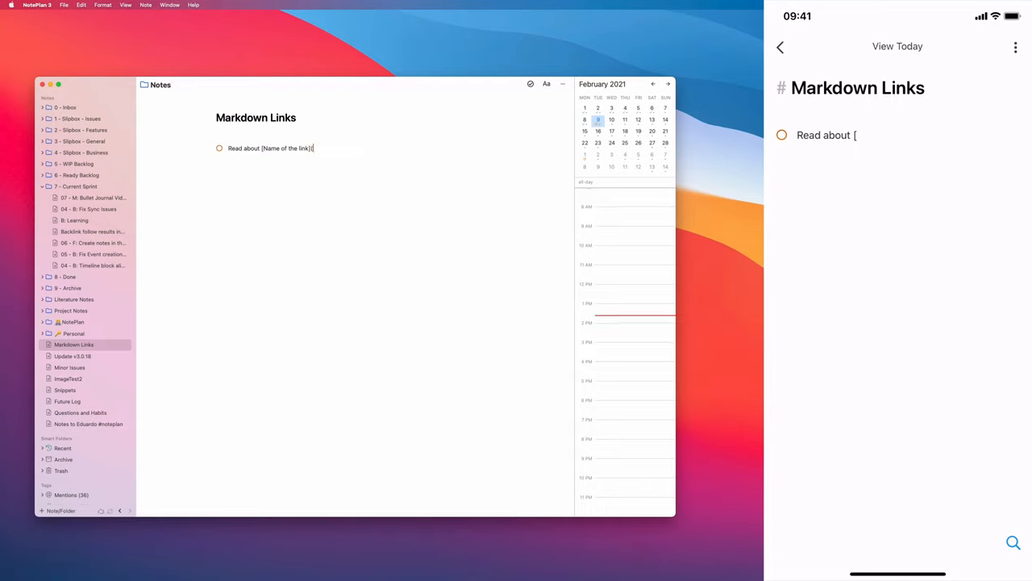
{"action": "type", "text": "(https:"}
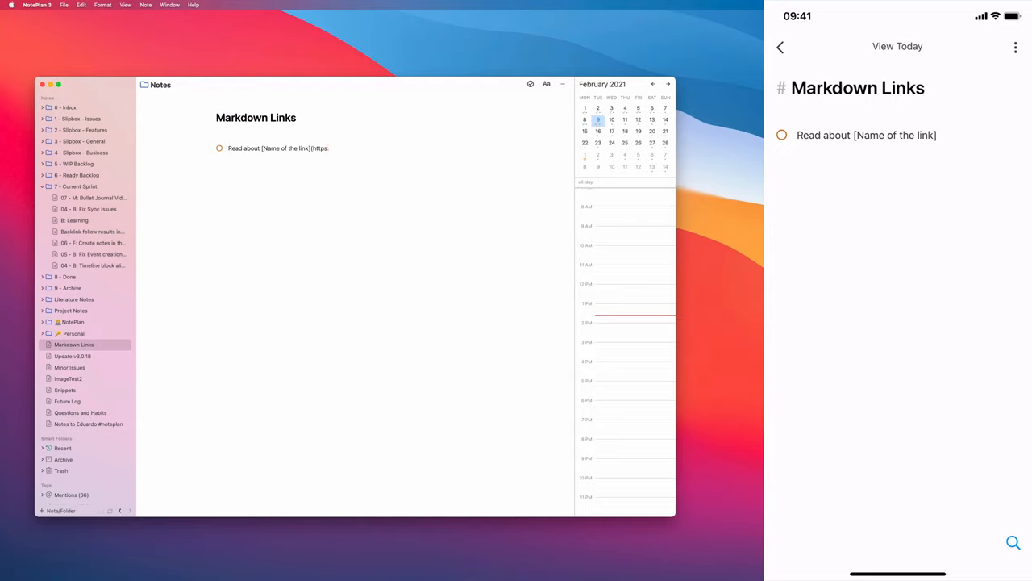
{"action": "type", "text": "/"}
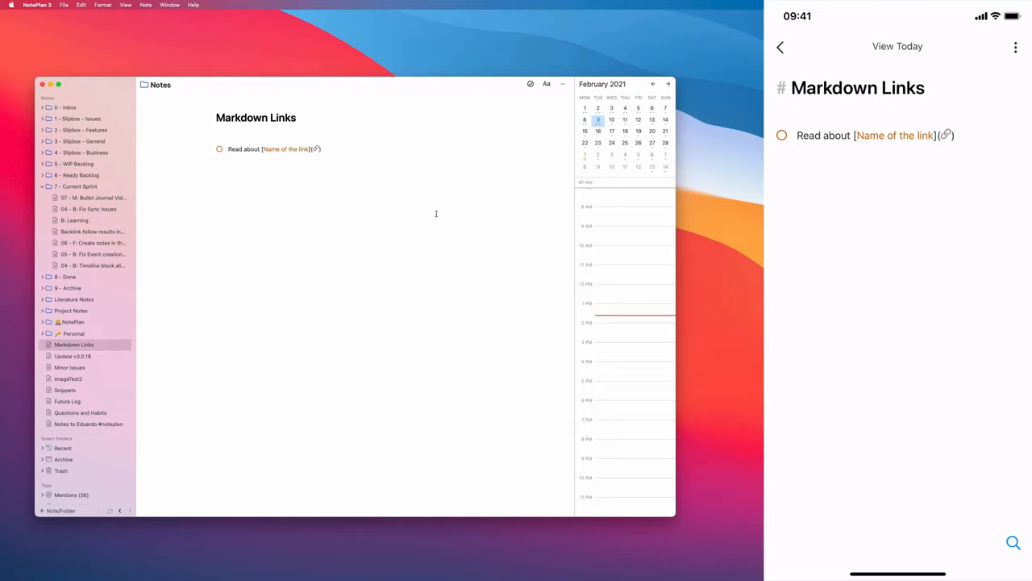
{"action": "type", "text": "https://noteplan.co"}
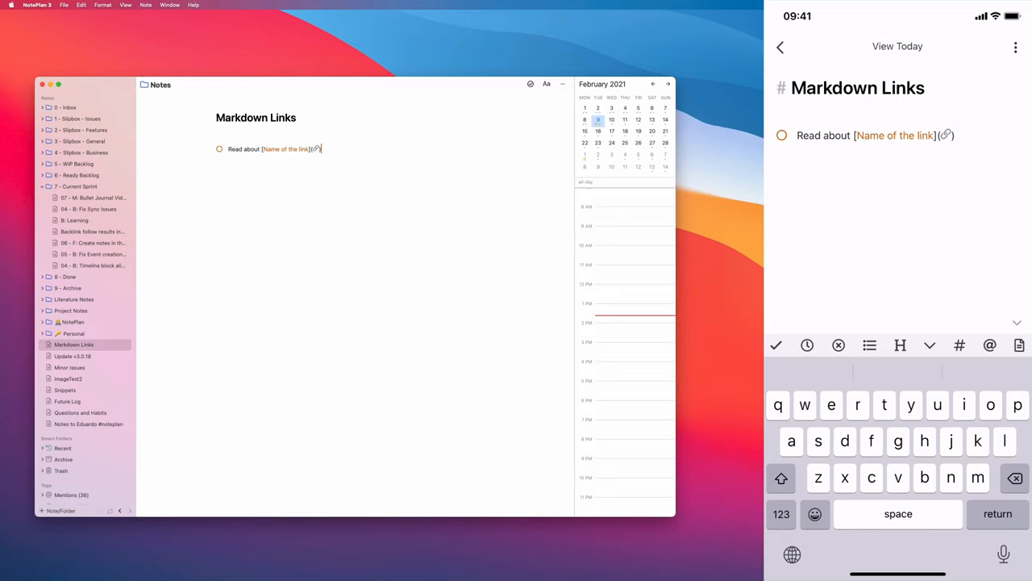
{"action": "type", "text": "https://noteplan.co"}
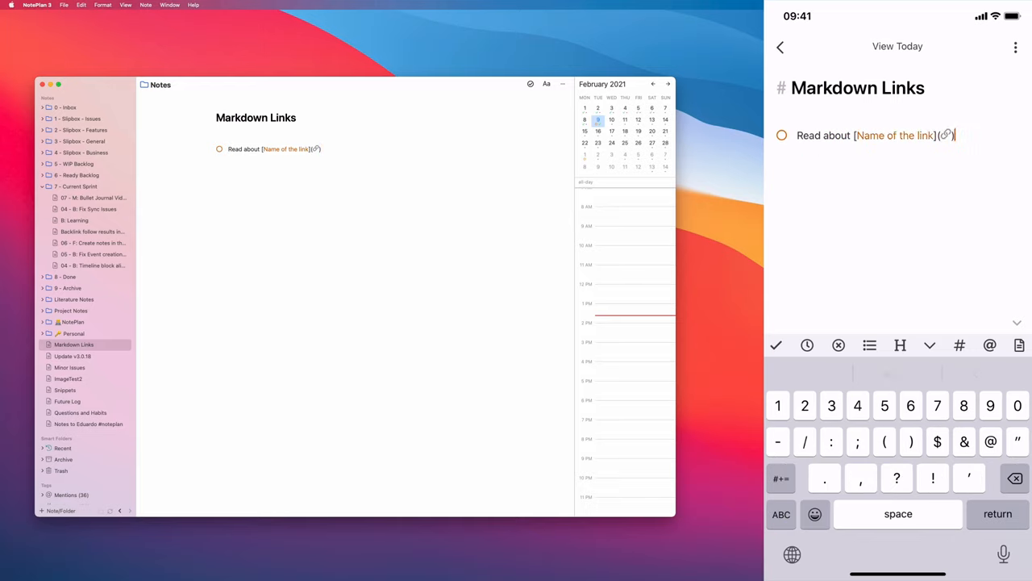
{"action": "type", "text": "https://noteplan.co"}
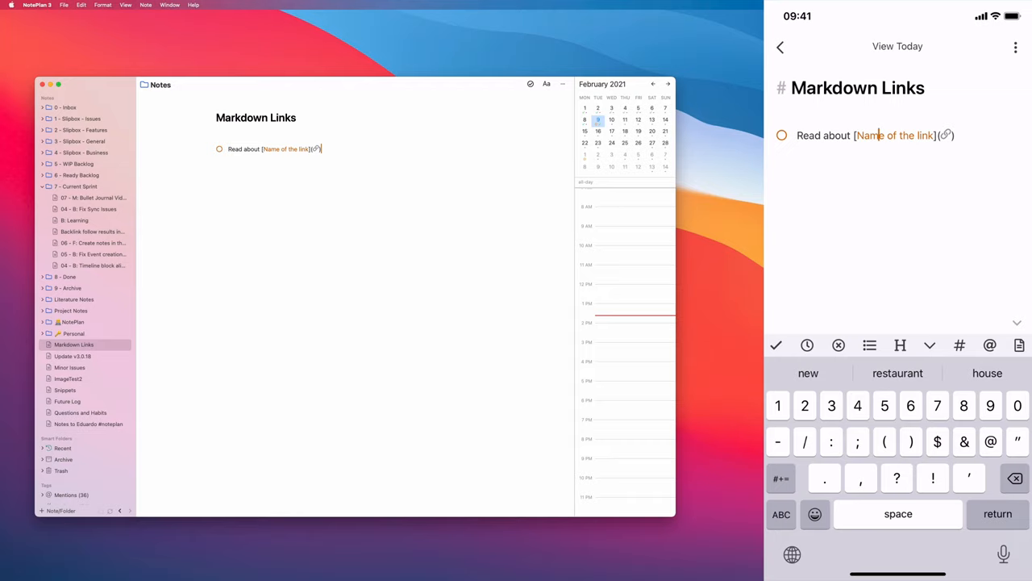
{"action": "left_click", "coordinate": [1016, 323]}
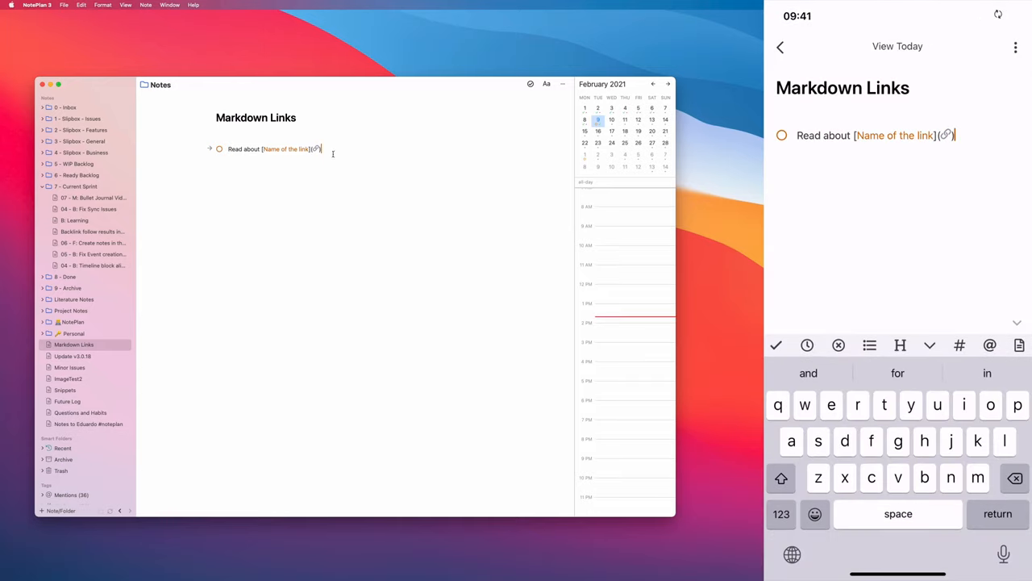
Step: Add a '[NotePlan]()' link on a new line below the Read about task
{"action": "double_click", "coordinate": [286, 148]}
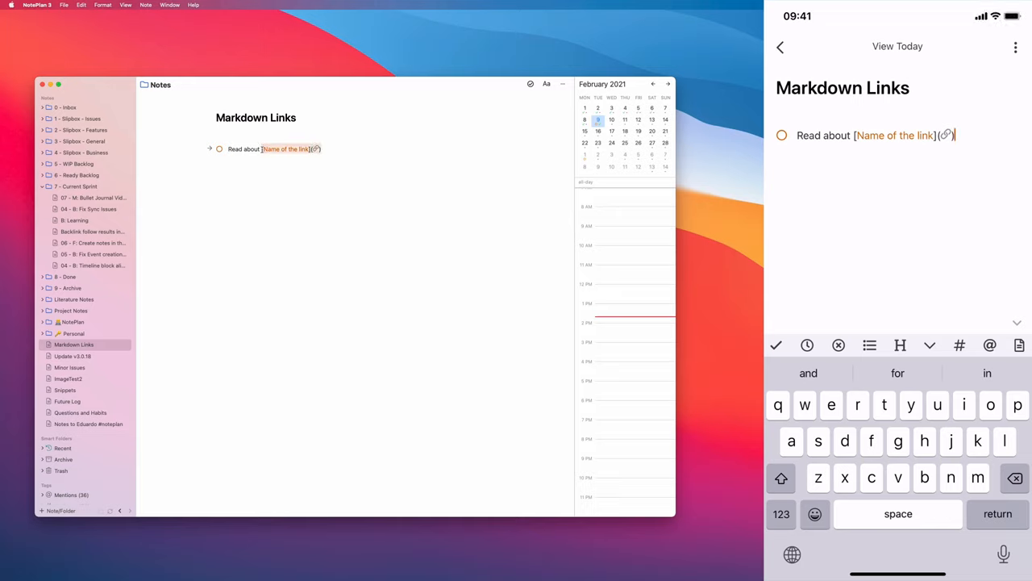
{"action": "mouse_move", "coordinate": [329, 184]}
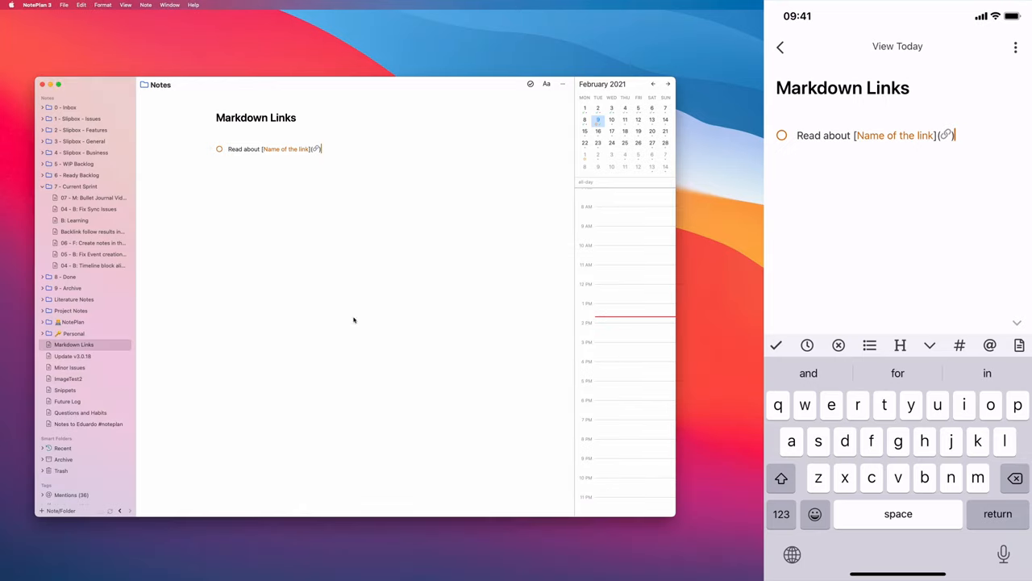
{"action": "key", "text": "return"}
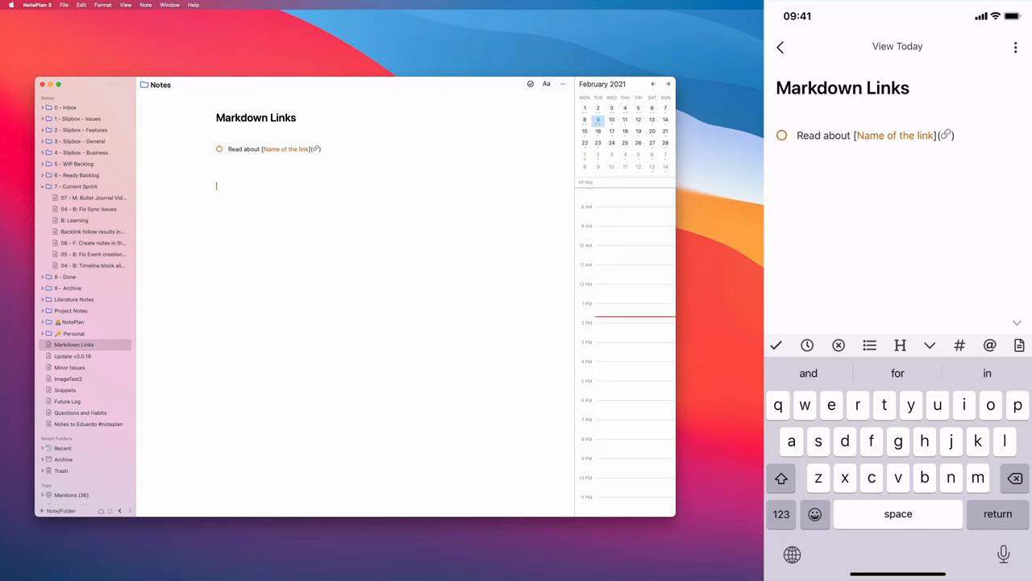
{"action": "type", "text": "[NotePlan]()"}
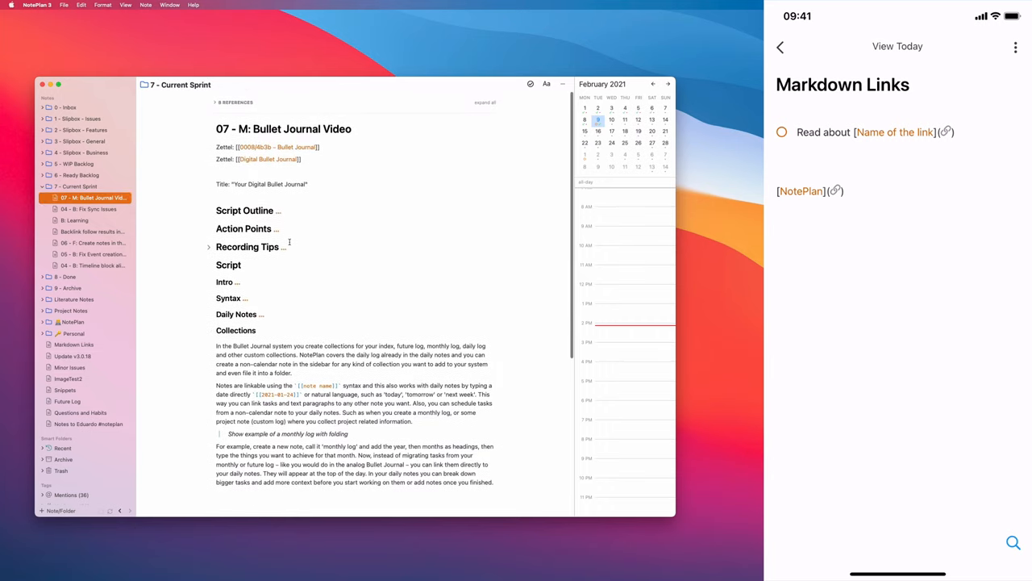
Step: Add a '## Recording Tips' heading to Markdown Links and unfold it to show its tips
{"action": "left_click", "coordinate": [260, 247]}
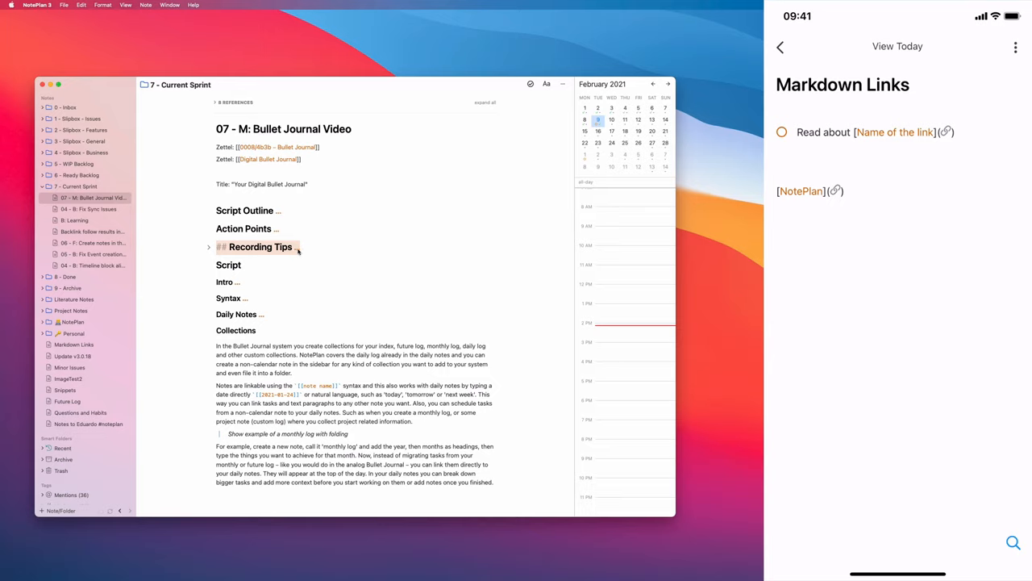
{"action": "left_click", "coordinate": [74, 345]}
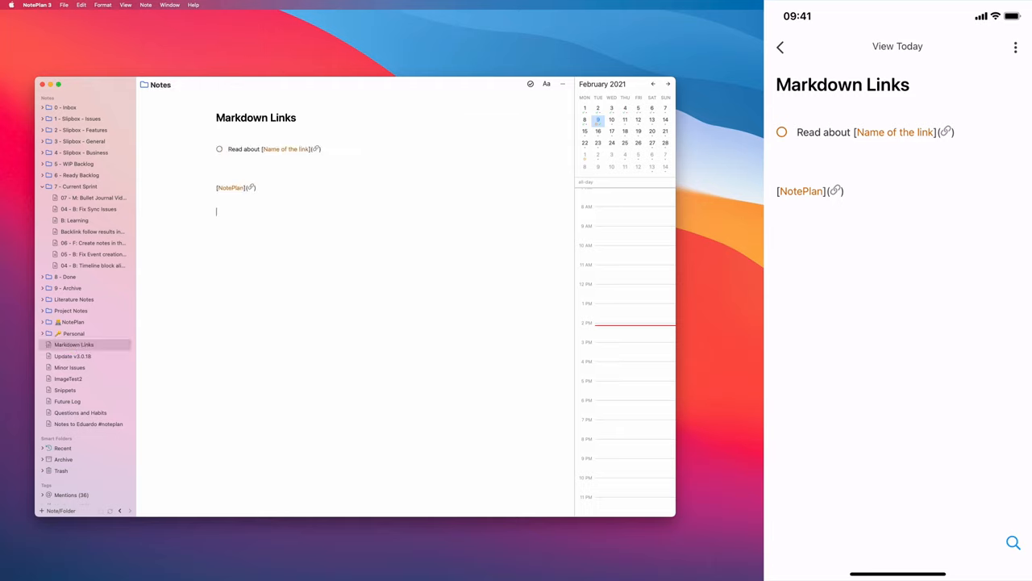
{"action": "type", "text": "## Recording Tips"}
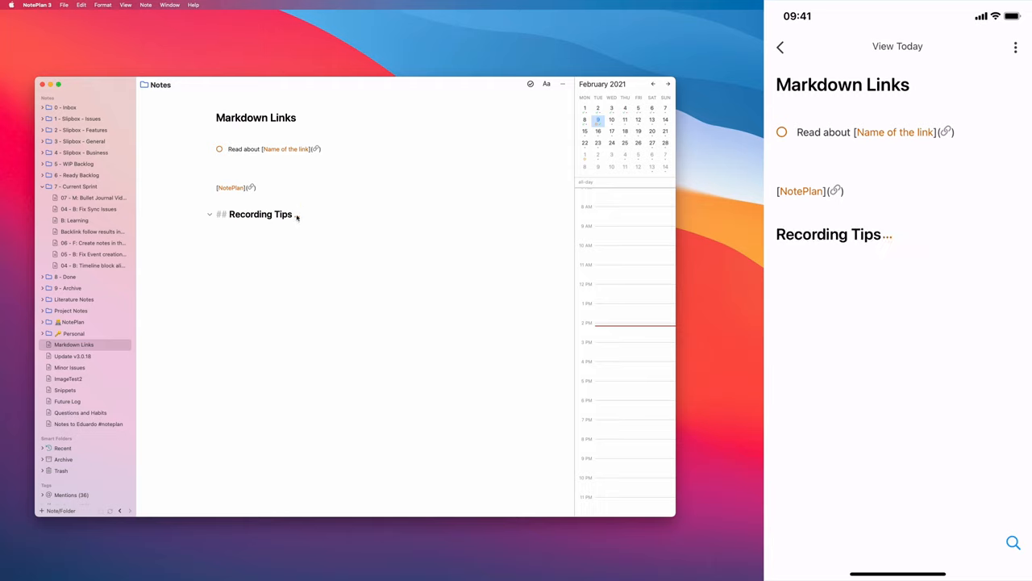
{"action": "left_click", "coordinate": [209, 213]}
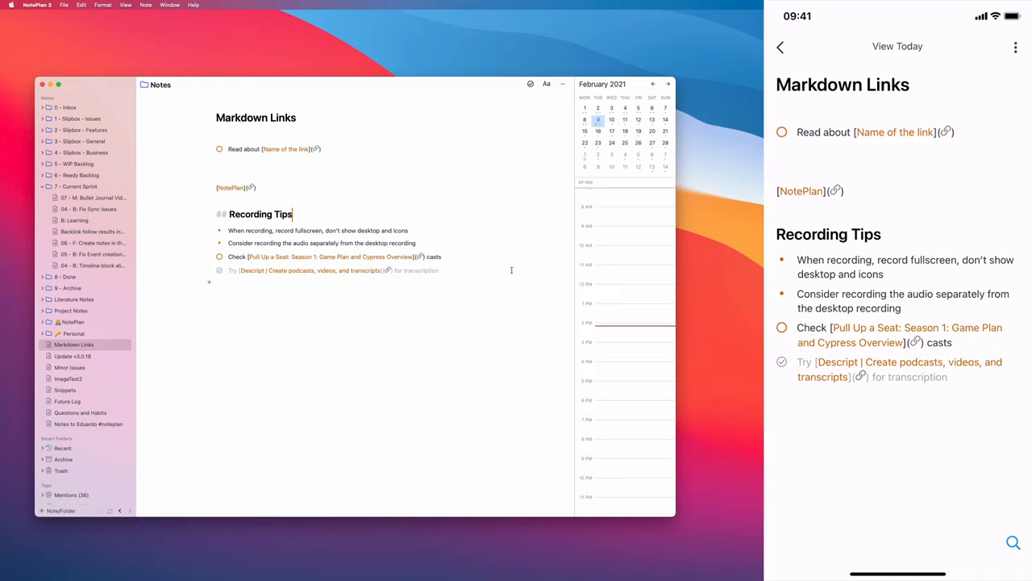
{"action": "mouse_move", "coordinate": [533, 290]}
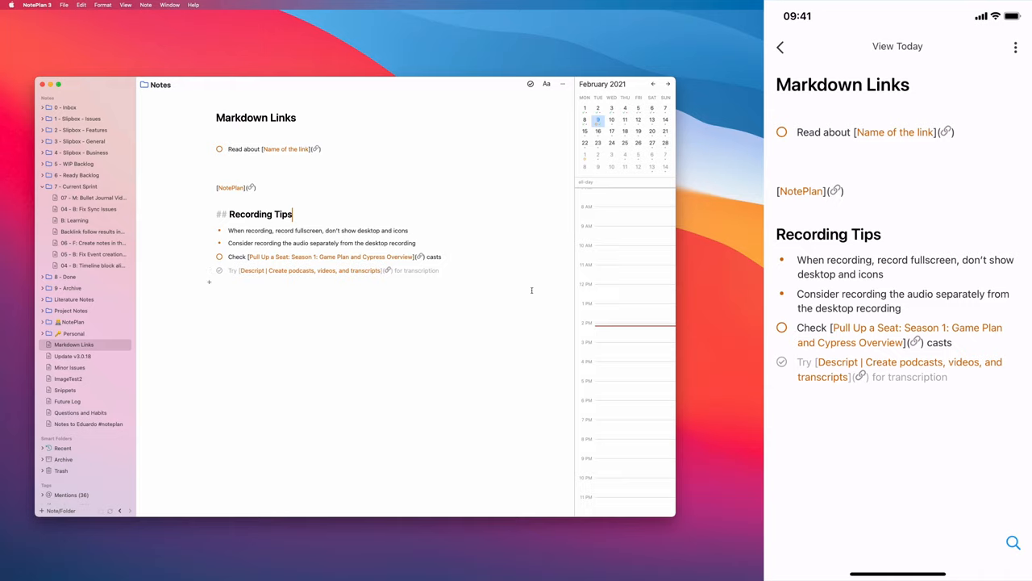